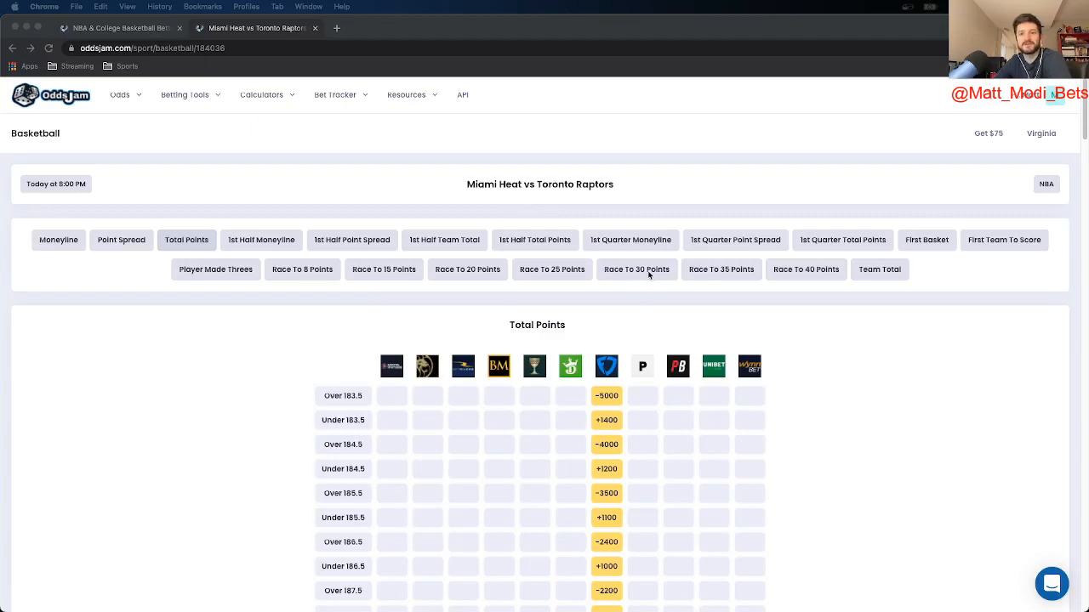
{"action": "mouse_move", "coordinate": [614, 227]}
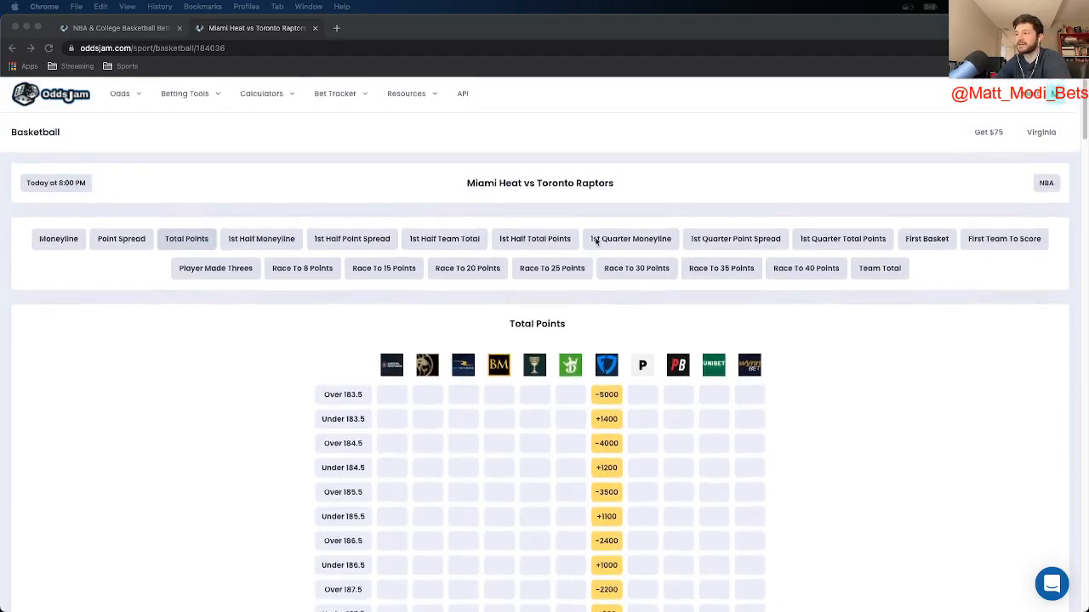
Scroll the Heat vs Raptors Total Points grid to the Over/Under 206 rows.
{"action": "double_click", "coordinate": [557, 184]}
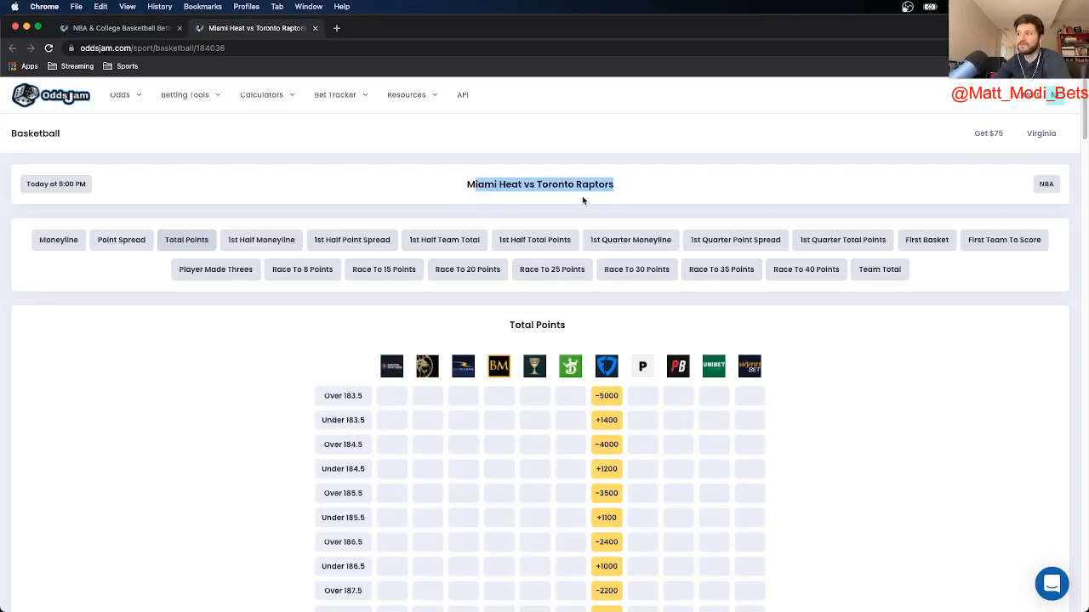
{"action": "mouse_move", "coordinate": [612, 297]}
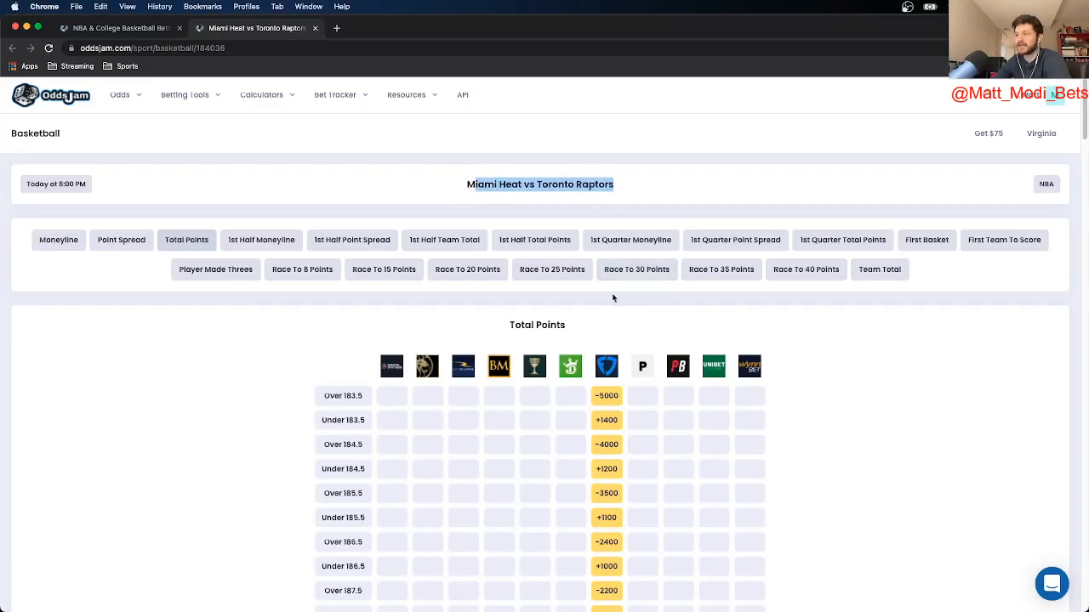
{"action": "scroll", "scroll_direction": "down", "scroll_amount": 3}
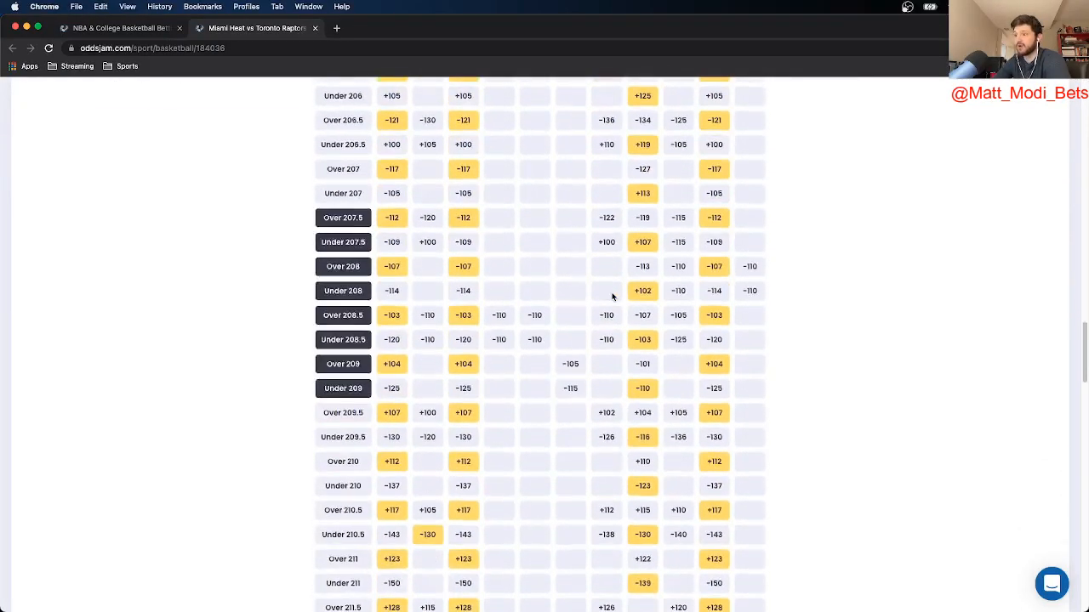
{"action": "scroll", "scroll_direction": "up", "scroll_amount": 3}
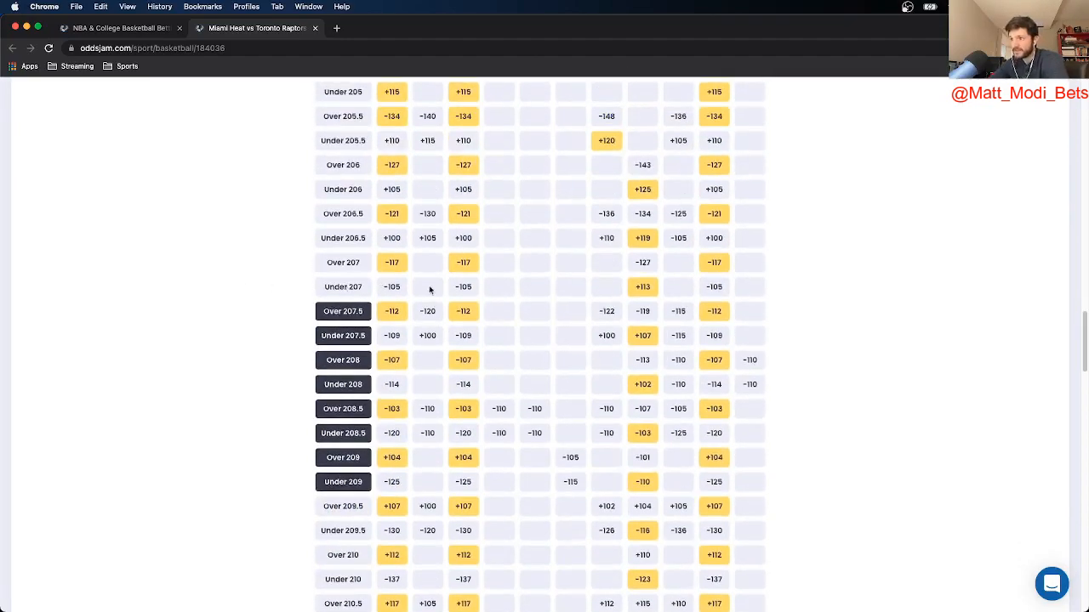
{"action": "mouse_move", "coordinate": [545, 332]}
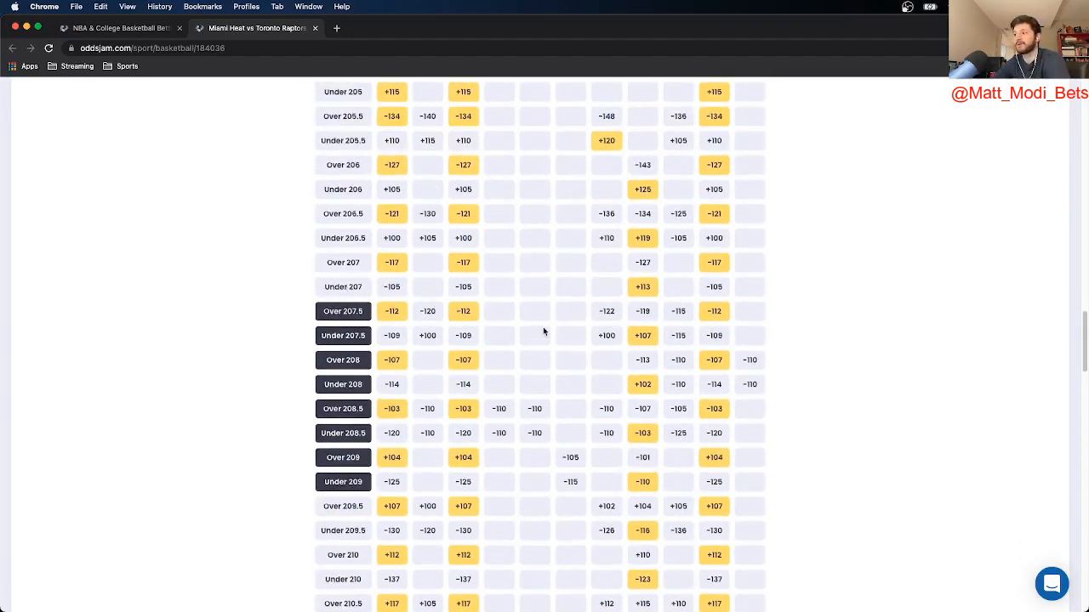
{"action": "mouse_move", "coordinate": [527, 378]}
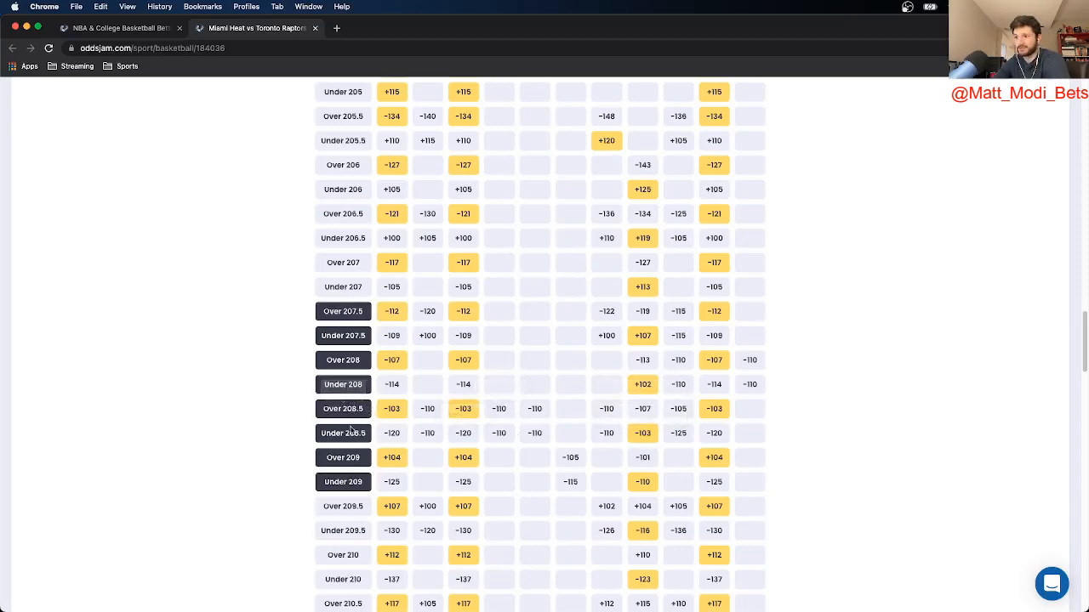
{"action": "scroll", "scroll_direction": "down", "scroll_amount": 3}
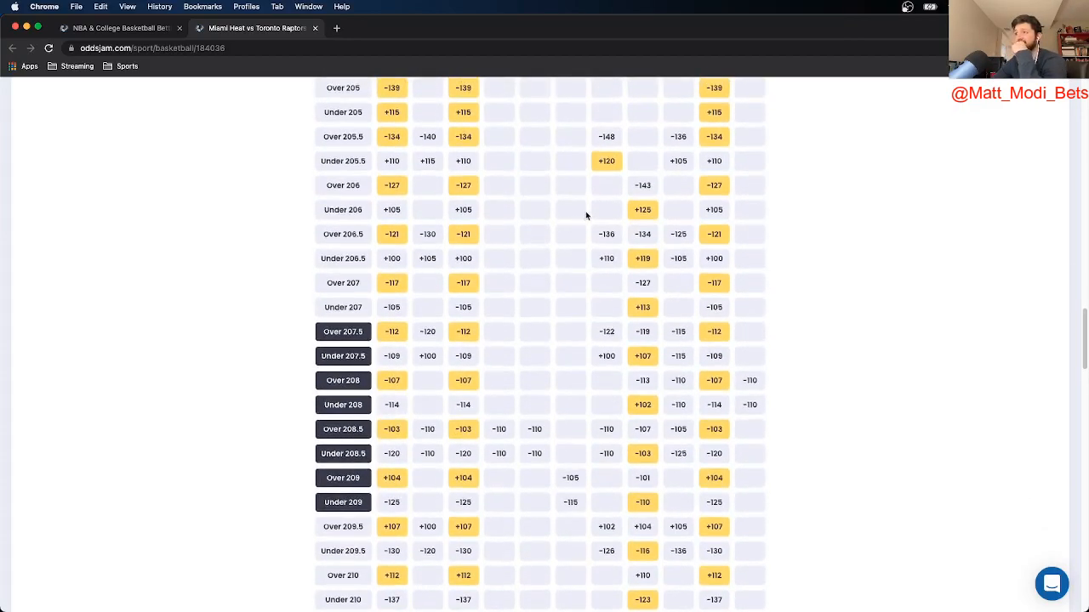
{"action": "mouse_move", "coordinate": [583, 256]}
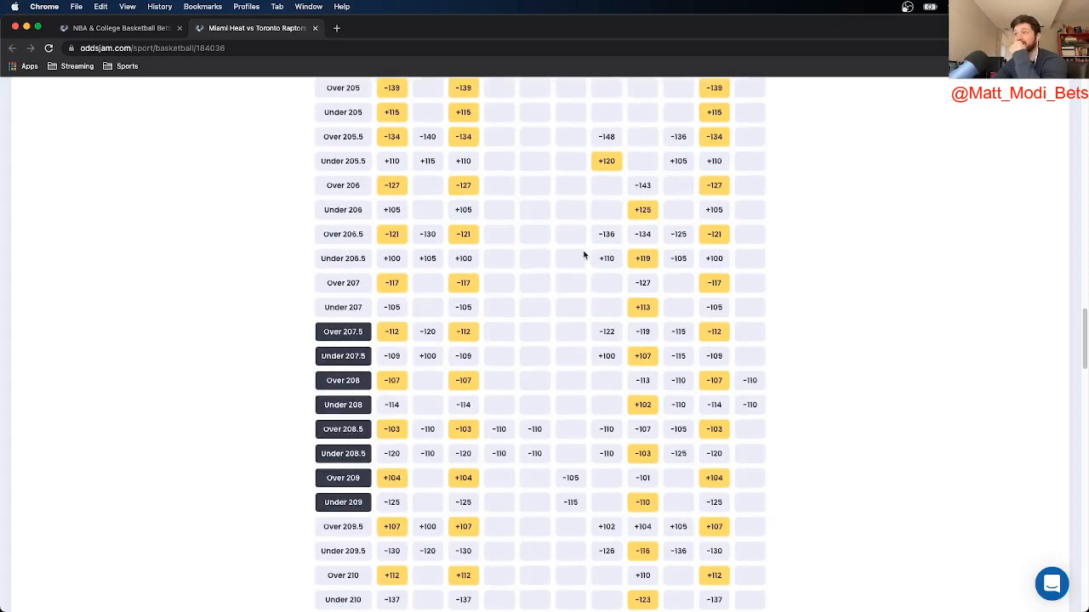
{"action": "mouse_move", "coordinate": [642, 186]}
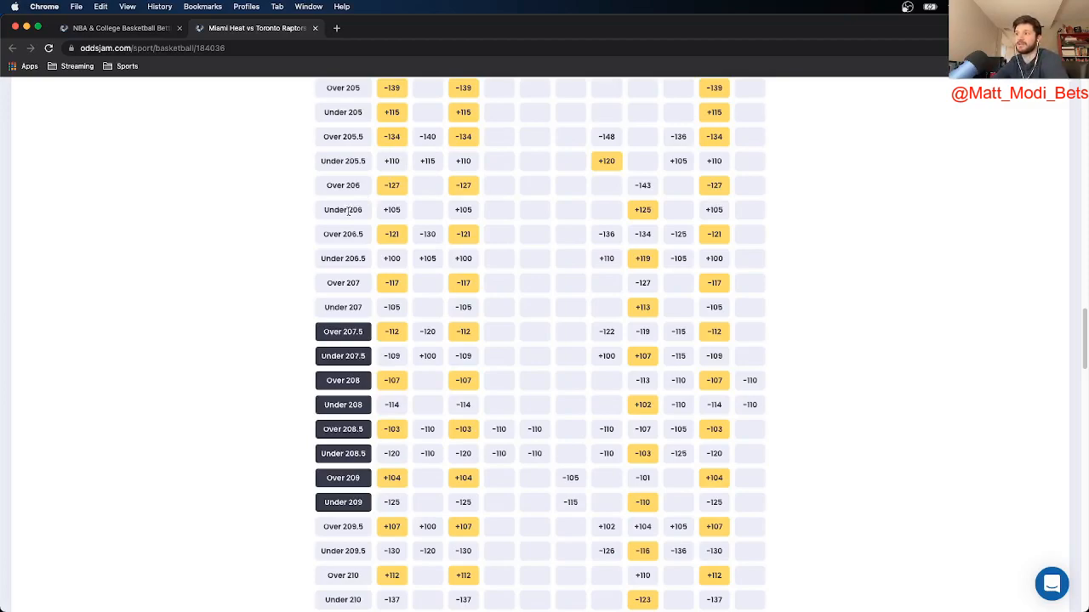
{"action": "mouse_move", "coordinate": [463, 185]}
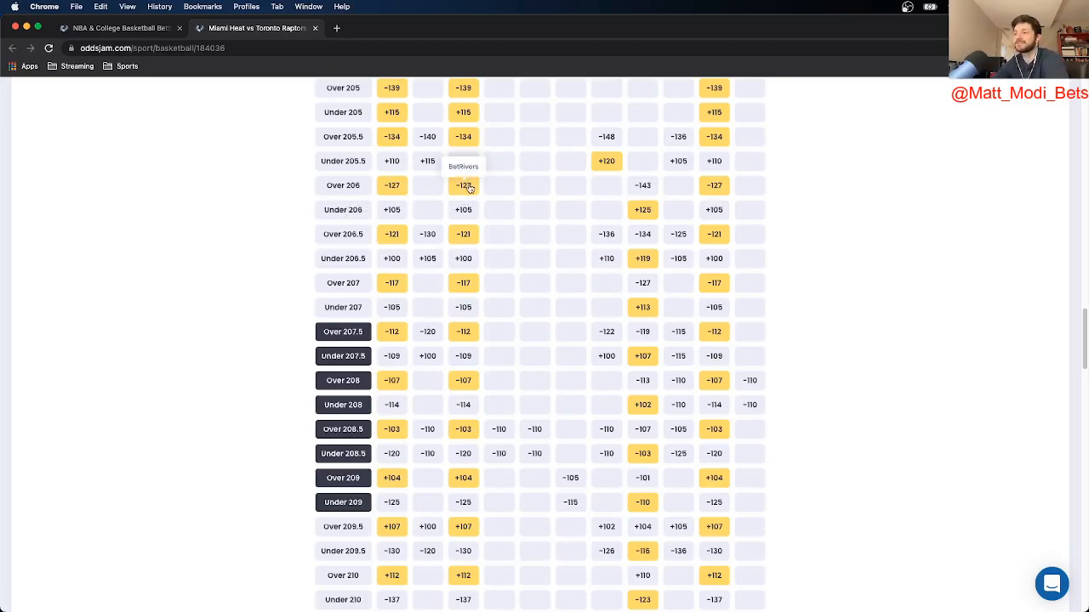
{"action": "mouse_move", "coordinate": [417, 190]}
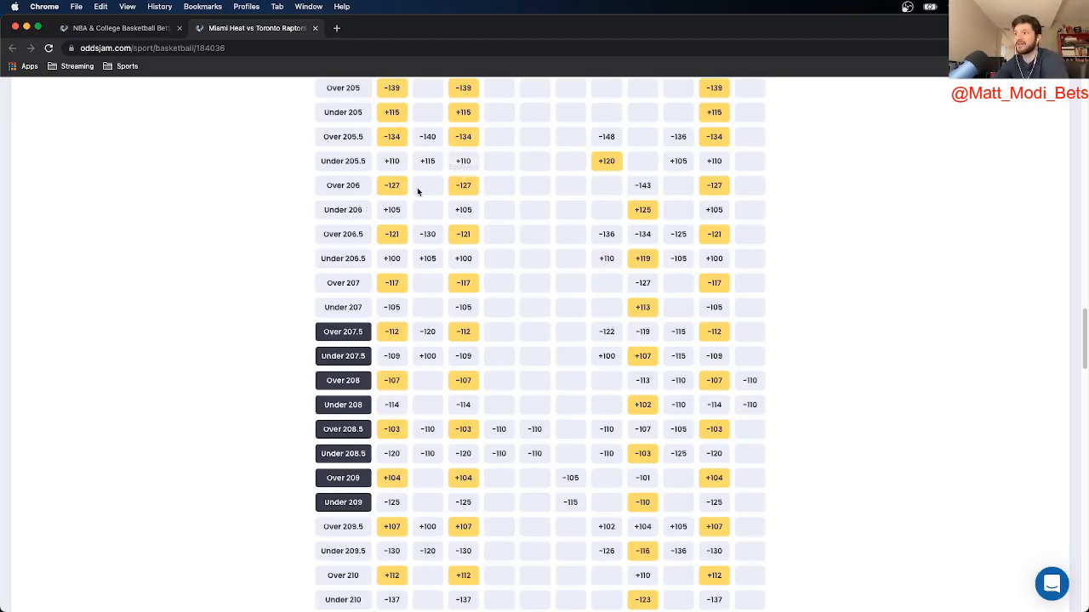
{"action": "mouse_move", "coordinate": [665, 187]}
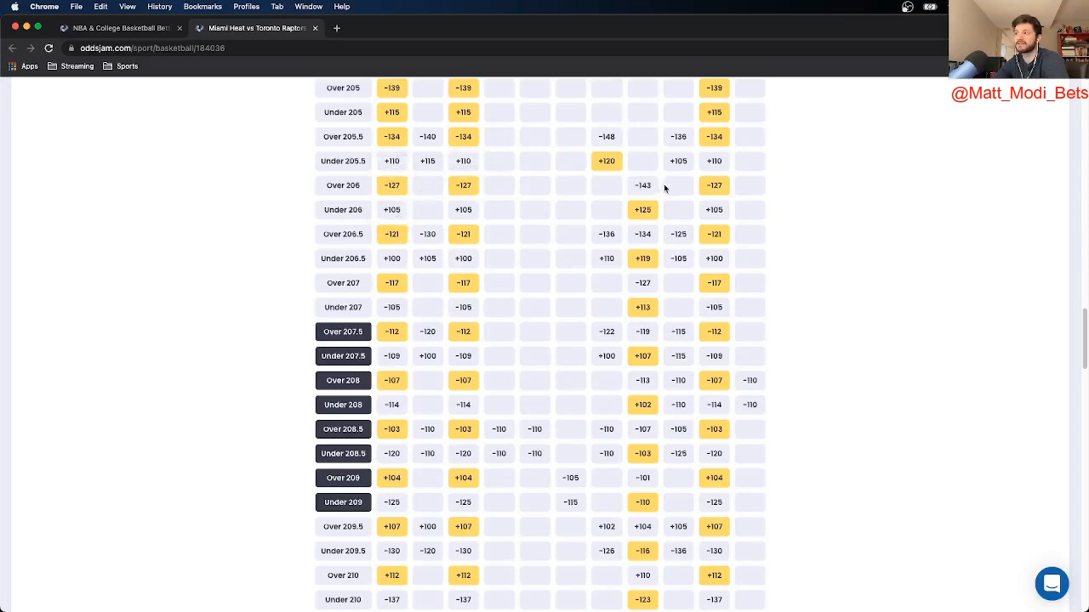
{"action": "mouse_move", "coordinate": [392, 192]}
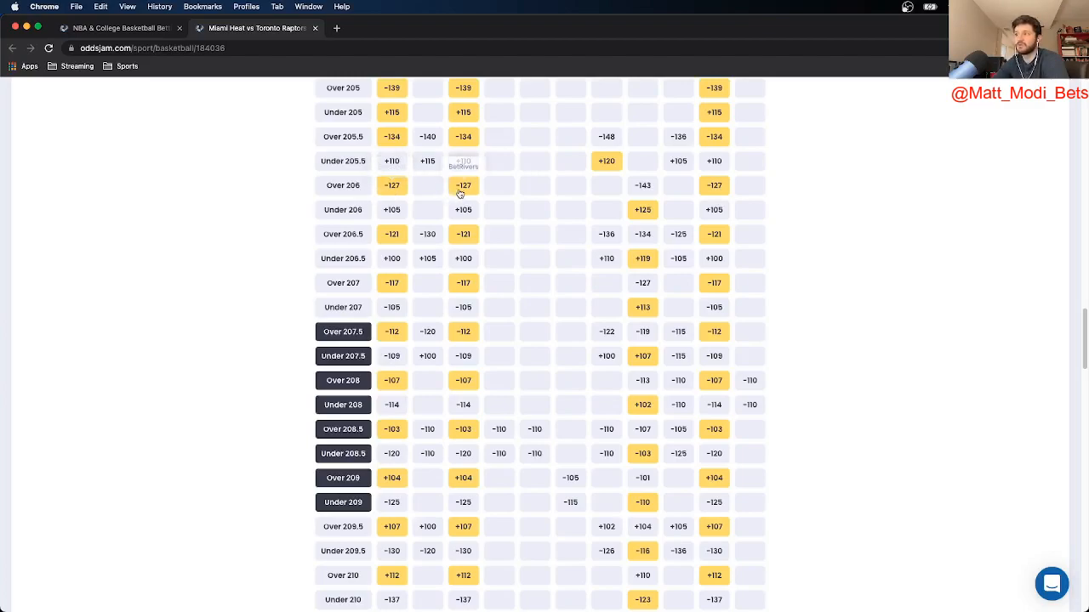
Track BetRivers' -127 Over 206 price with a $100 stake and save it.
{"action": "left_click", "coordinate": [462, 185]}
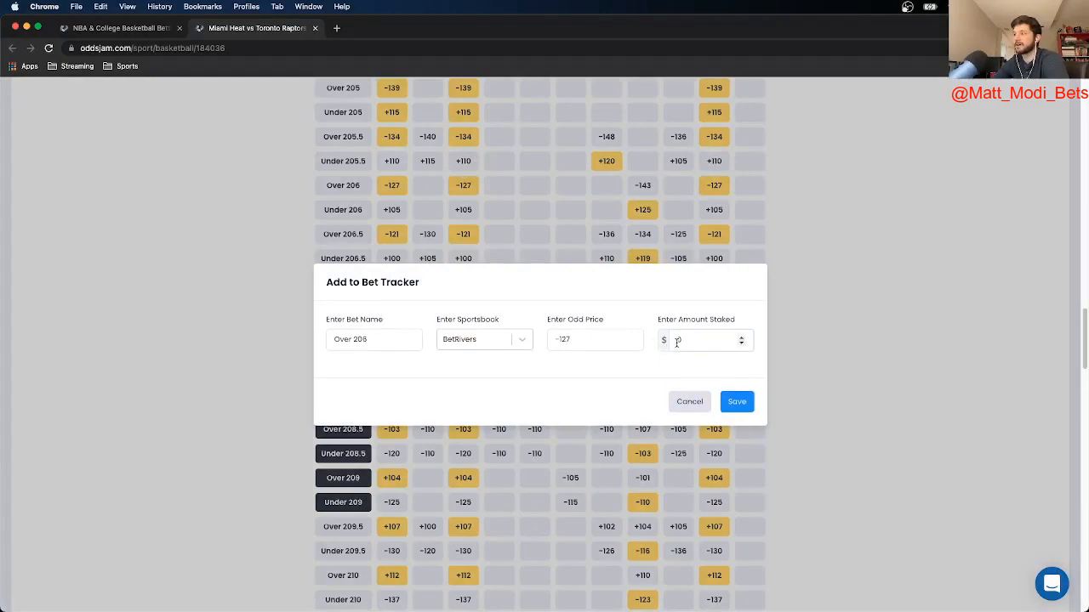
{"action": "type", "text": "100"}
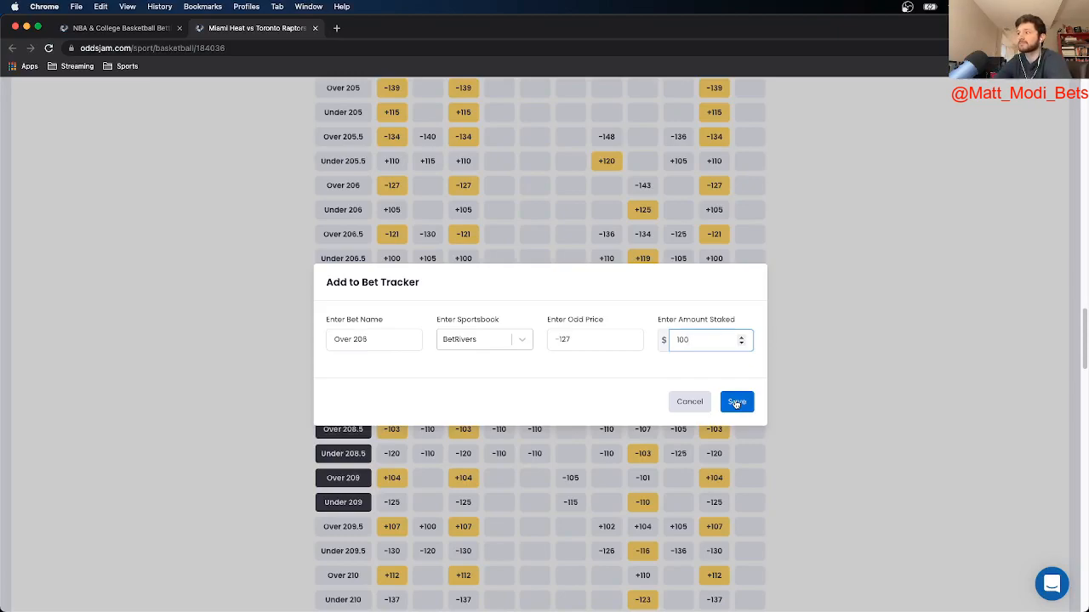
{"action": "left_click", "coordinate": [736, 402]}
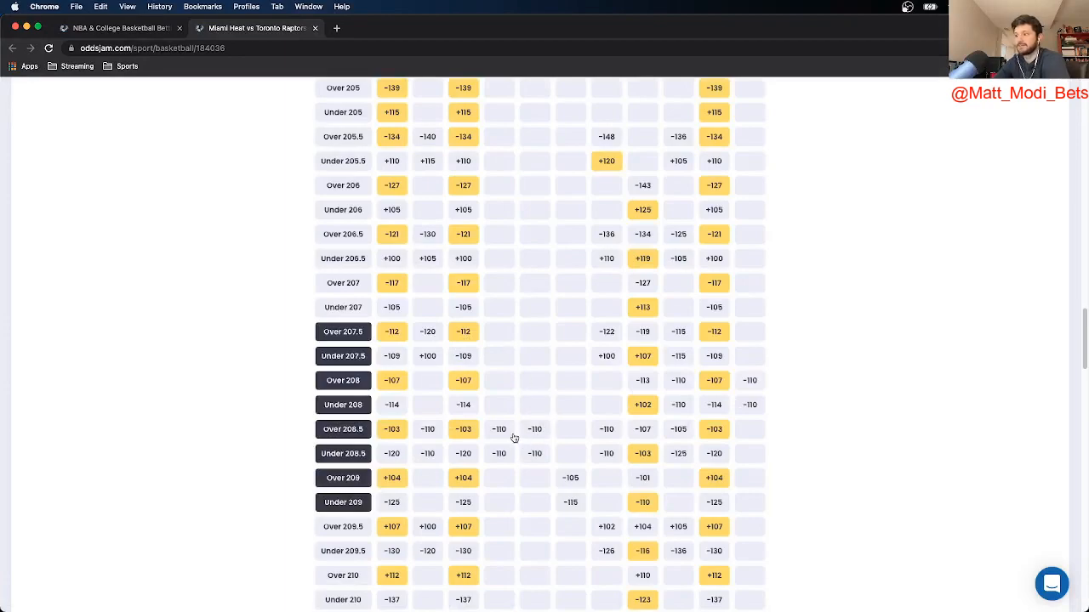